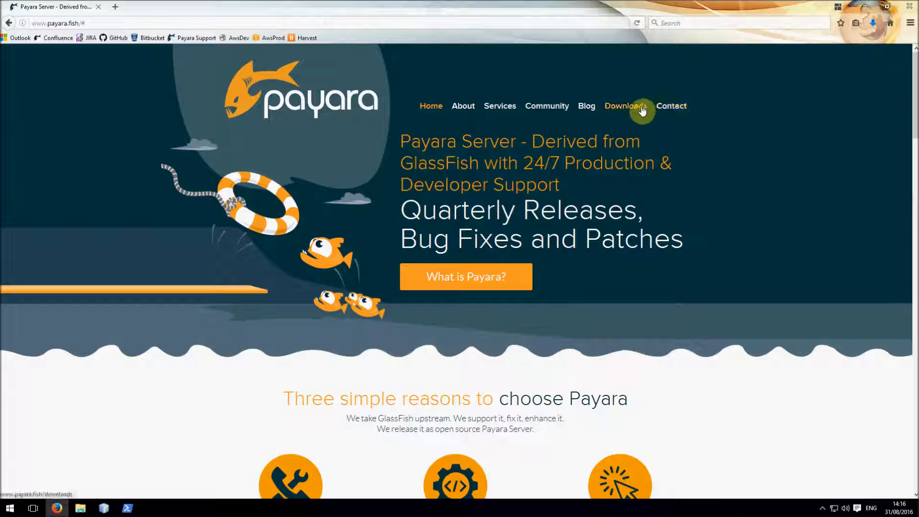
# Step: Download the Payara Server 163 Full zip from payara.fish, then bring up a PowerShell window
pyautogui.click(626, 105)
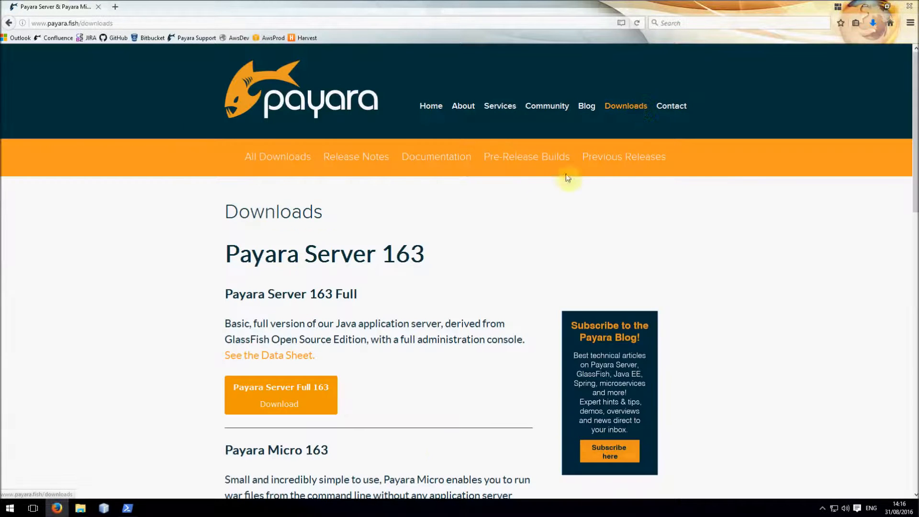
pyautogui.scroll(-3)
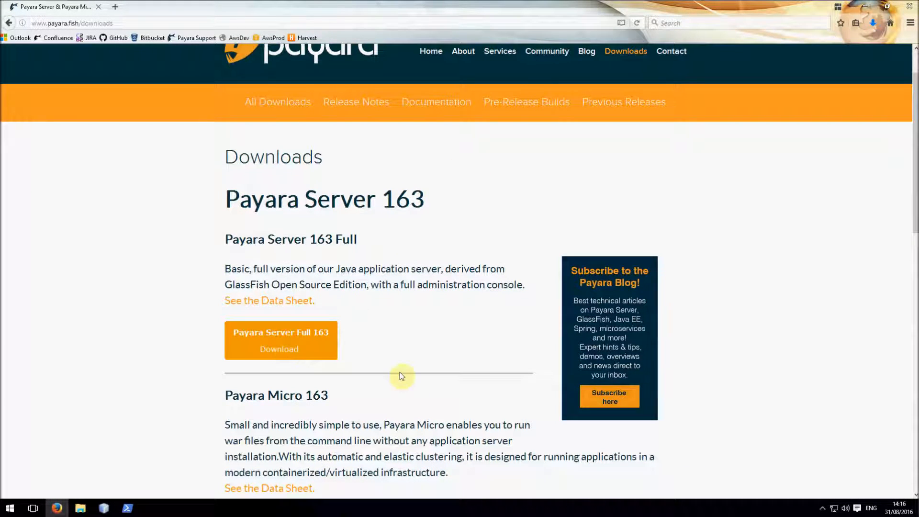
pyautogui.click(281, 341)
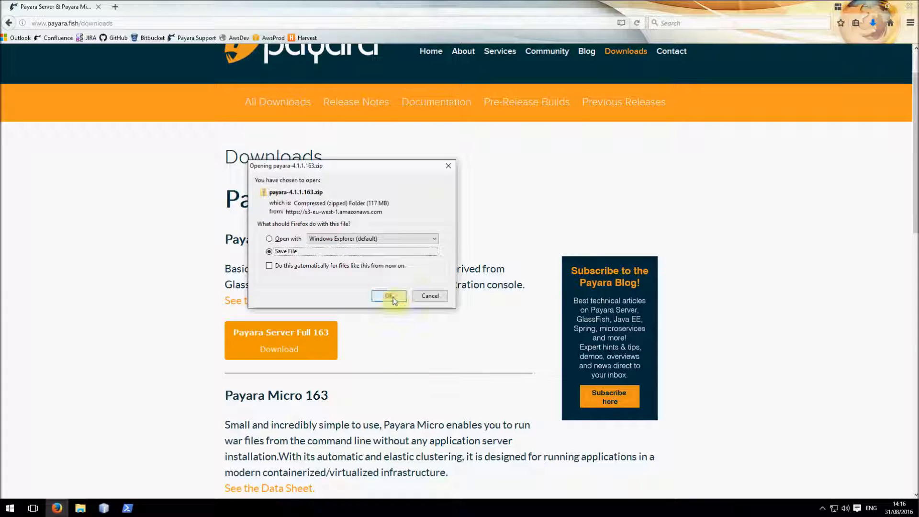
pyautogui.click(389, 296)
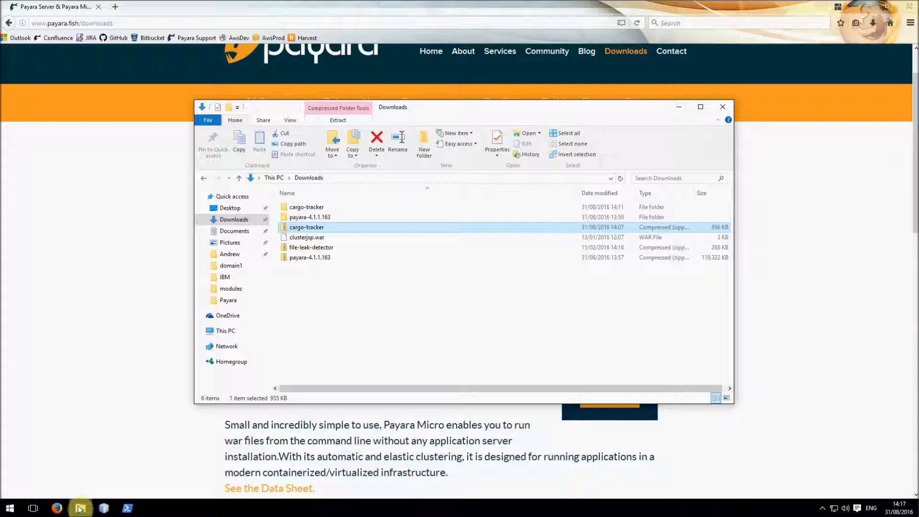
pyautogui.click(129, 508)
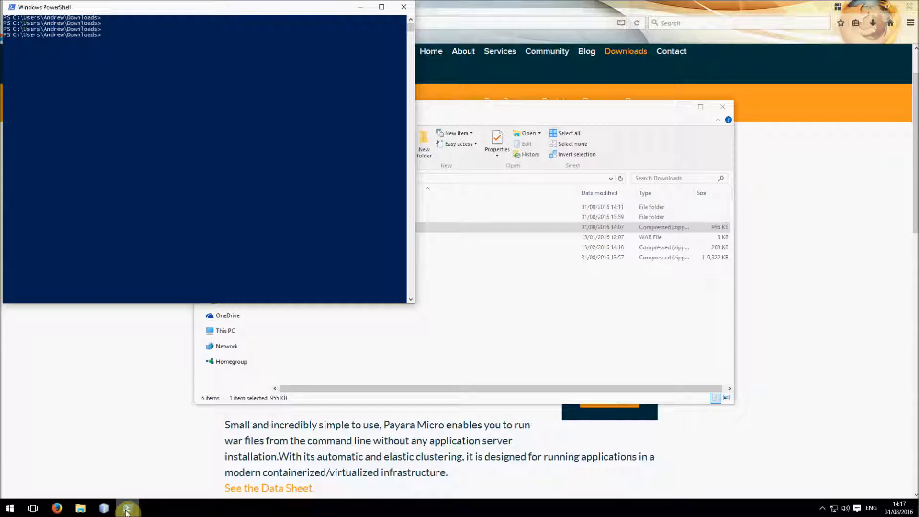
# Step: From payara41\bin, start domain1 and the Derby database with asadmin, then return to Firefox
pyautogui.write('cd .\\payara-4.1.1.163\\')
pyautogui.write('cd .\\payara41\\')
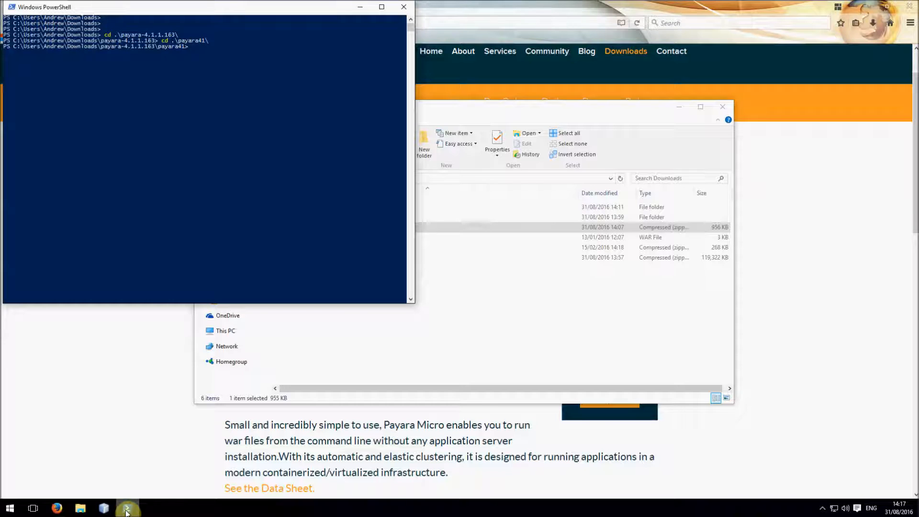
pyautogui.write('cd bin')
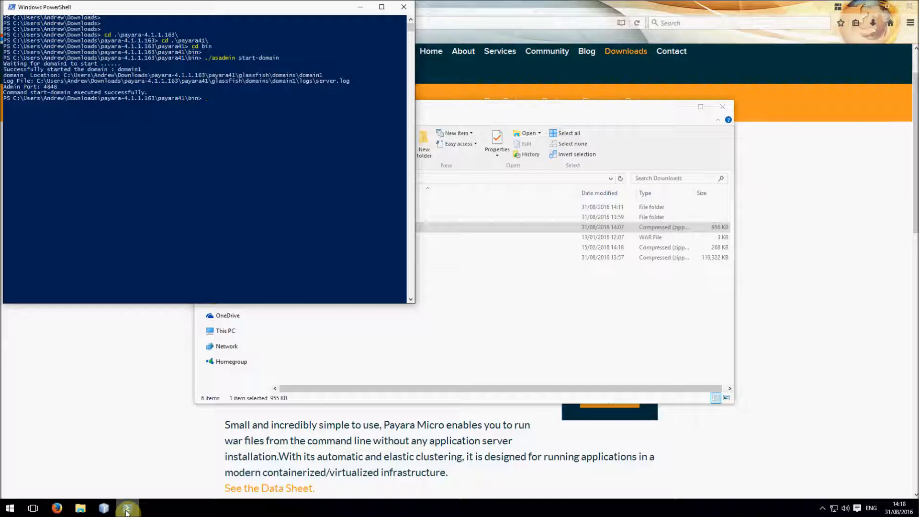
pyautogui.write('./asadmin star')
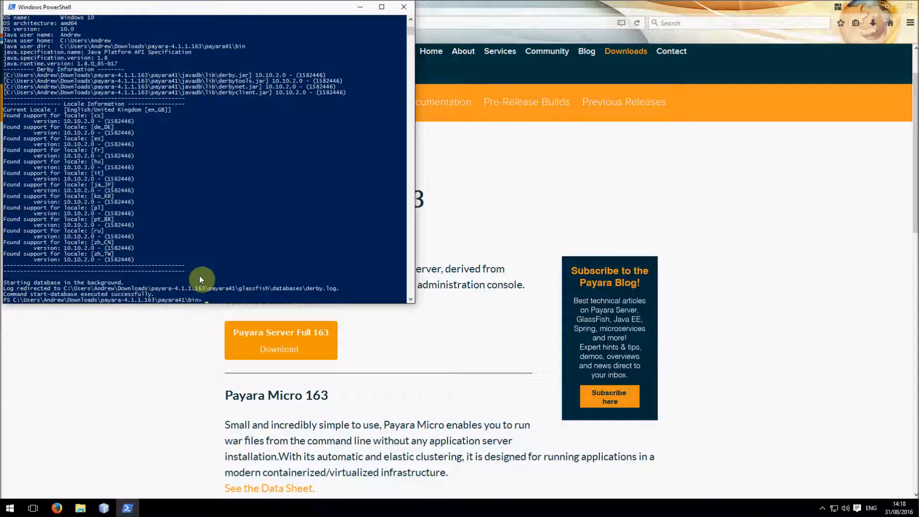
pyautogui.click(59, 507)
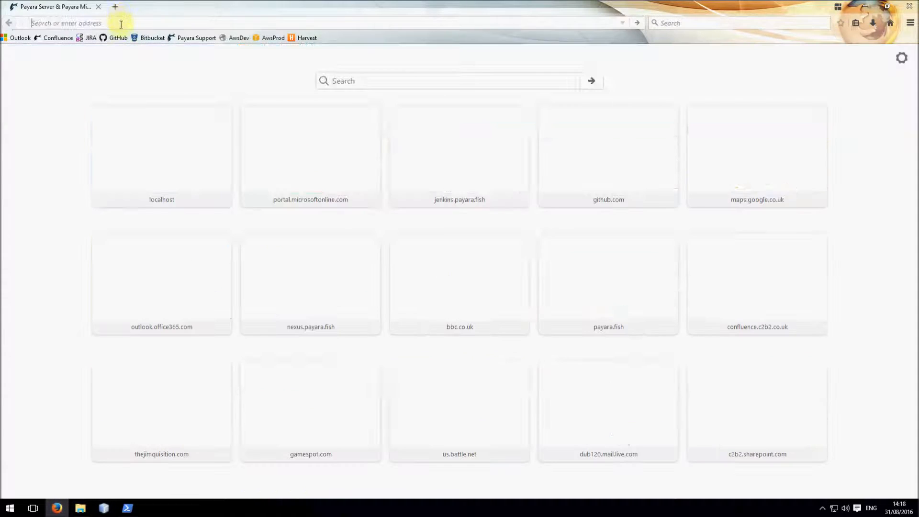
# Step: Load the Payara admin console at localhost:4848
pyautogui.write('localhost')
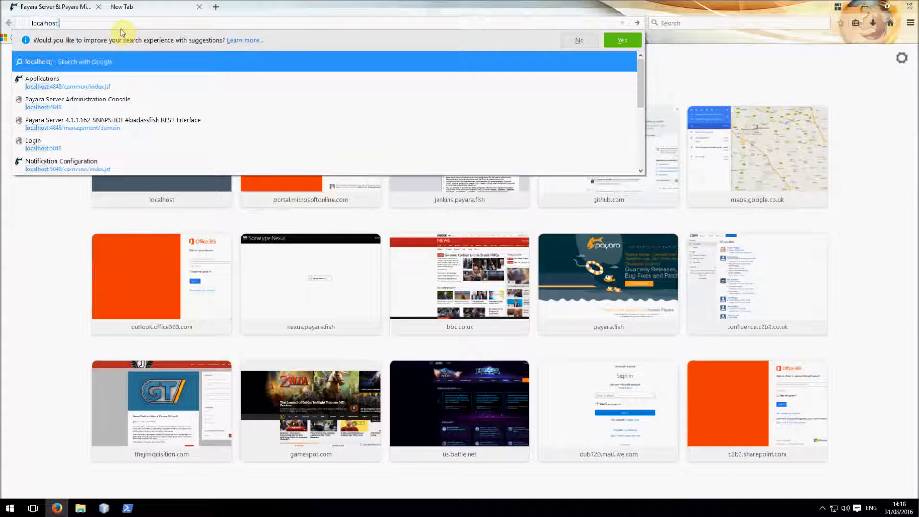
pyautogui.write(':4848/common/index.jsf')
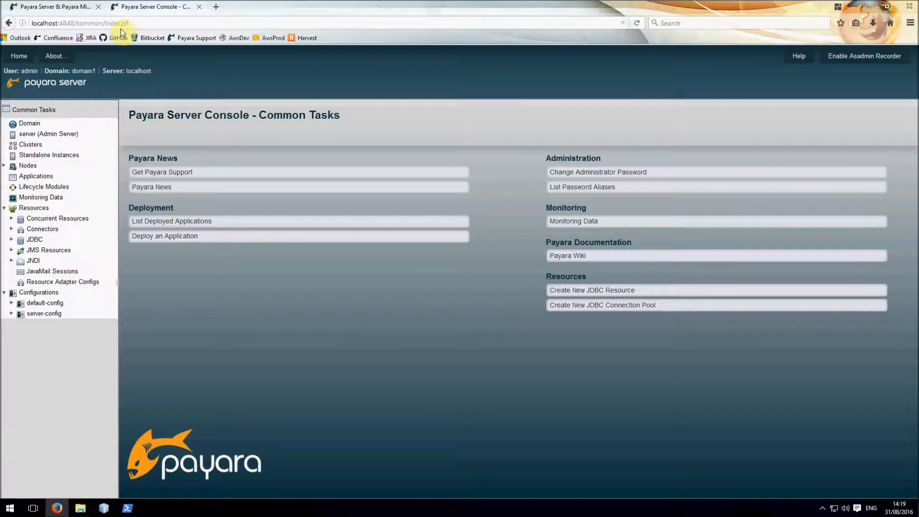
pyautogui.moveTo(35, 177)
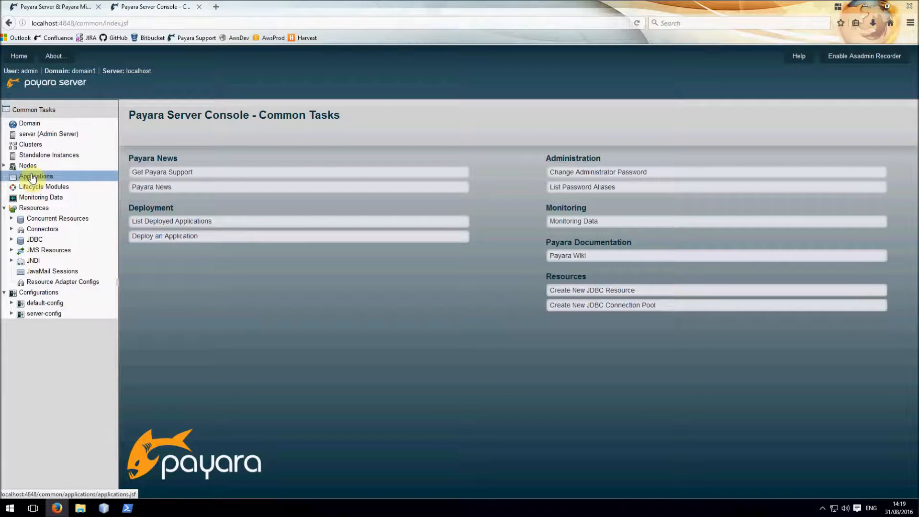
# Step: Start a new deployment and choose cargo-tracker\target\cargo-tracker.war as the package
pyautogui.click(37, 176)
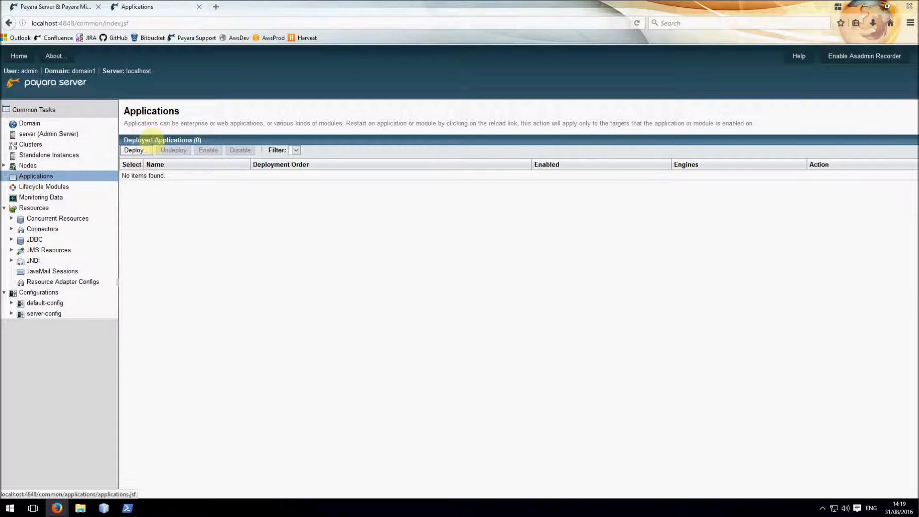
pyautogui.click(135, 149)
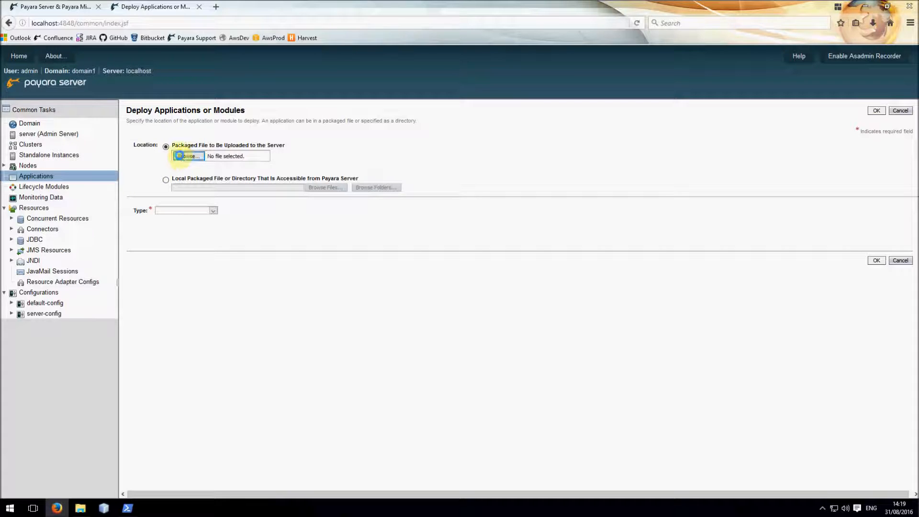
pyautogui.click(188, 156)
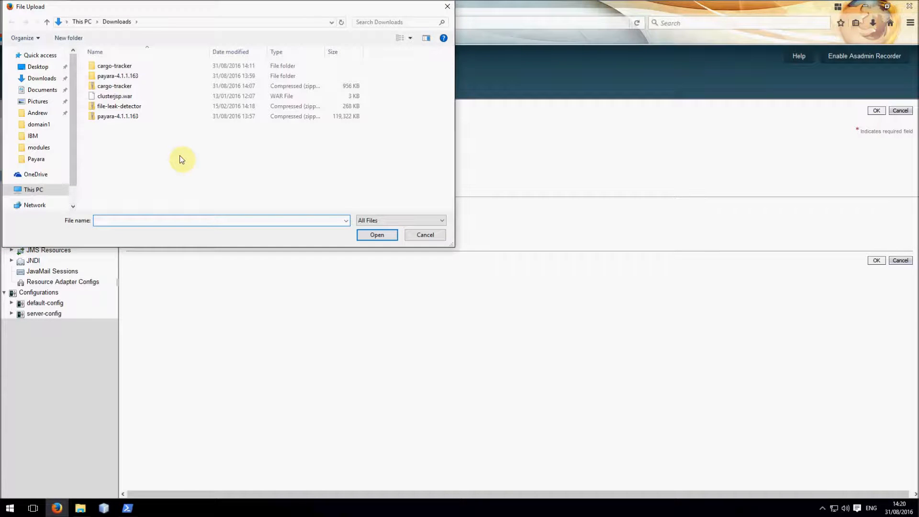
pyautogui.click(113, 65)
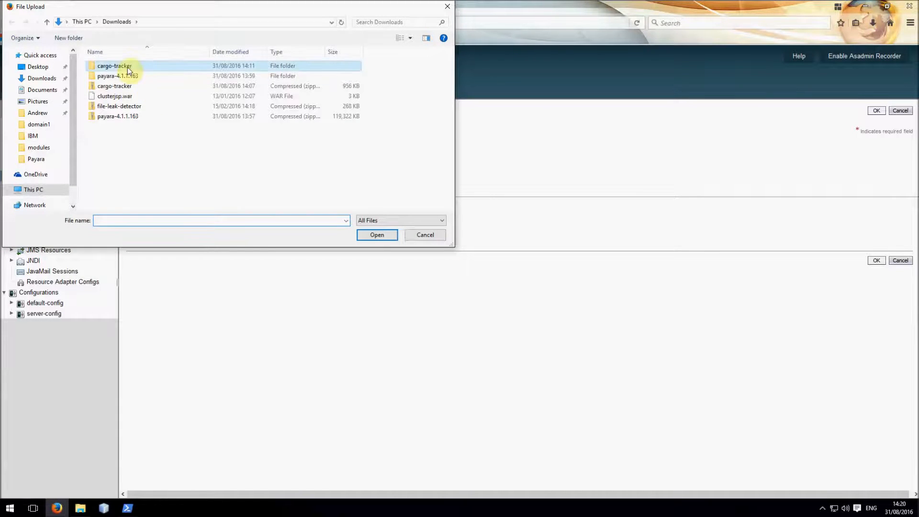
pyautogui.doubleClick(113, 65)
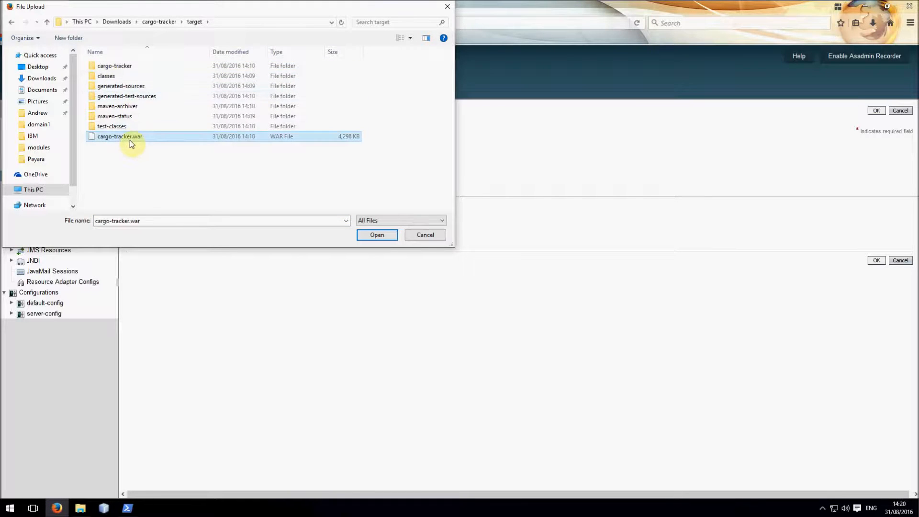
pyautogui.click(377, 234)
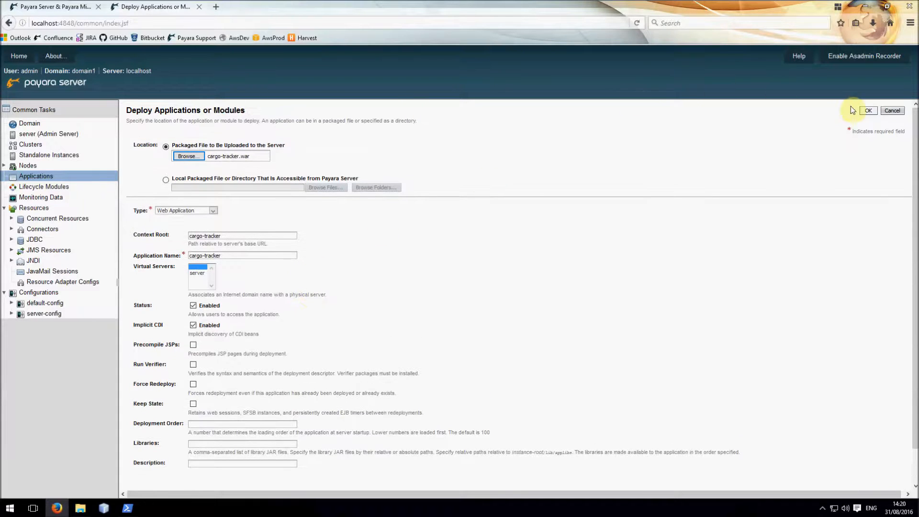
# Step: Deploy cargo-tracker as a Web Application with context root cargo-tracker
pyautogui.click(867, 110)
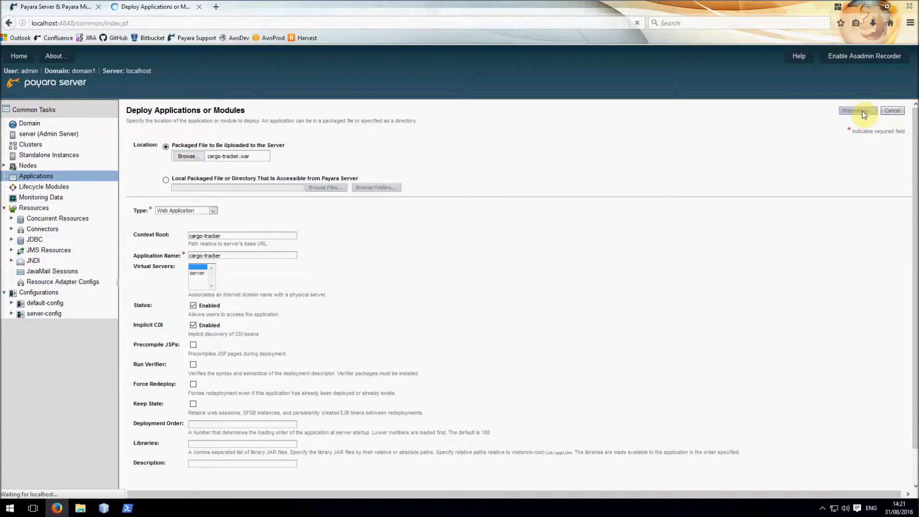
pyautogui.click(858, 110)
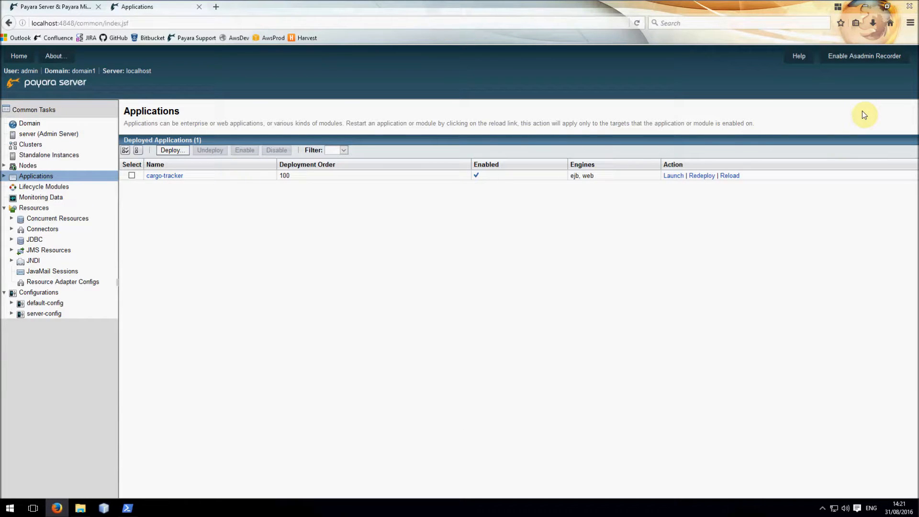
pyautogui.moveTo(674, 176)
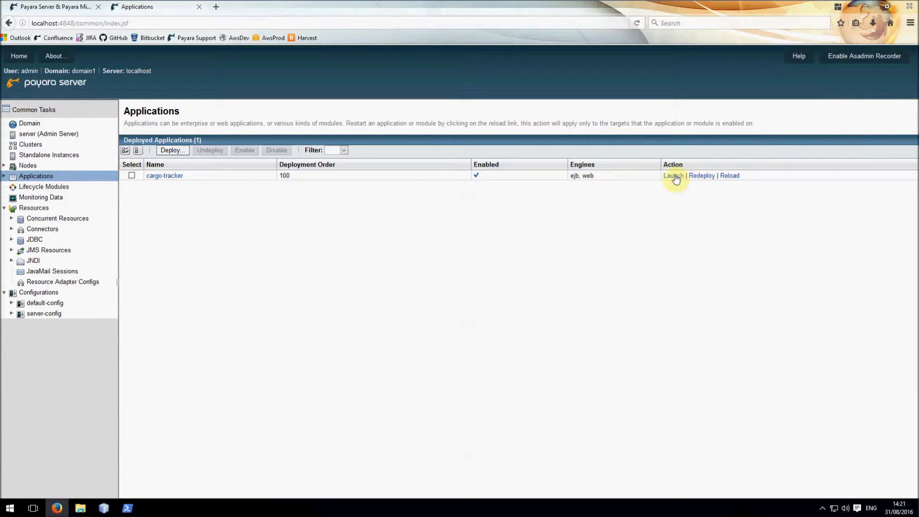
# Step: Launch cargo-tracker from its http port 8080 link so its home page loads
pyautogui.click(673, 176)
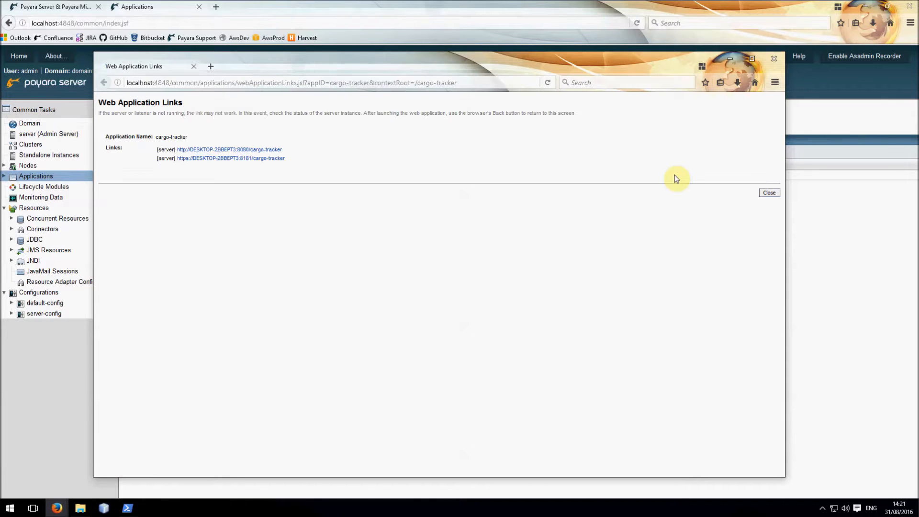
pyautogui.moveTo(306, 147)
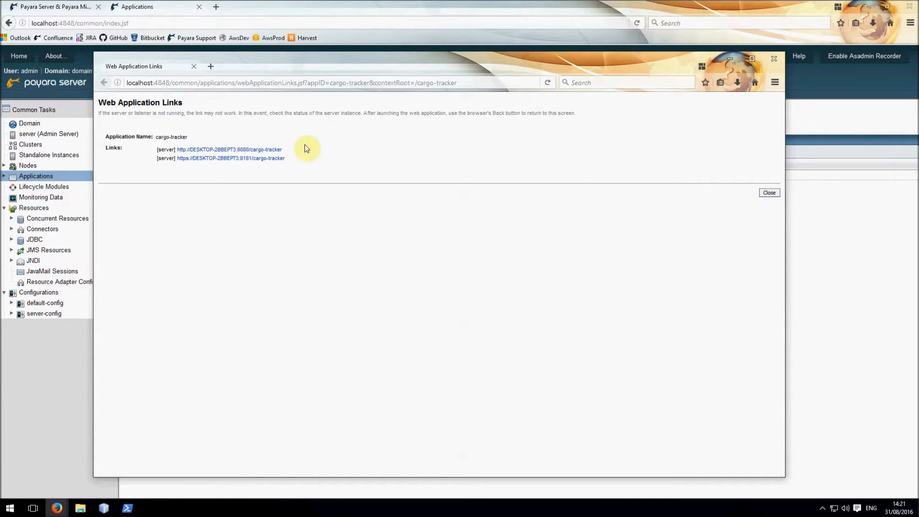
pyautogui.click(230, 149)
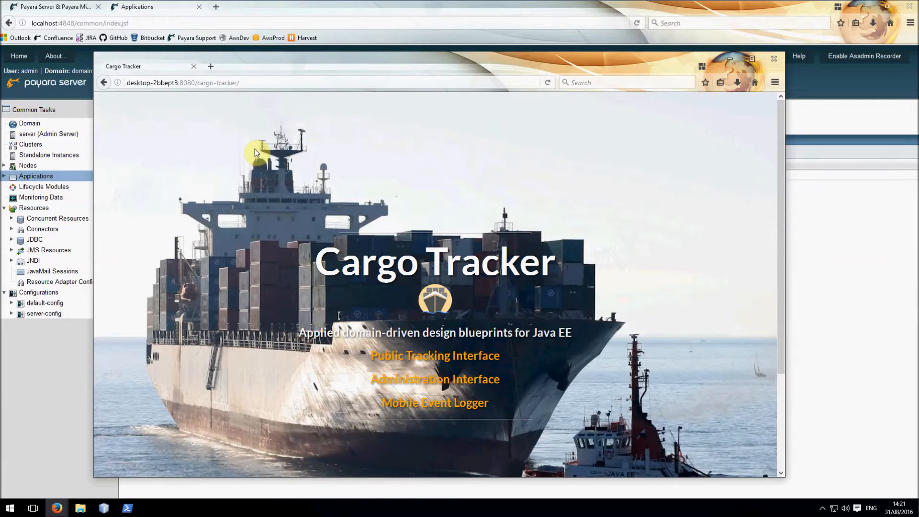